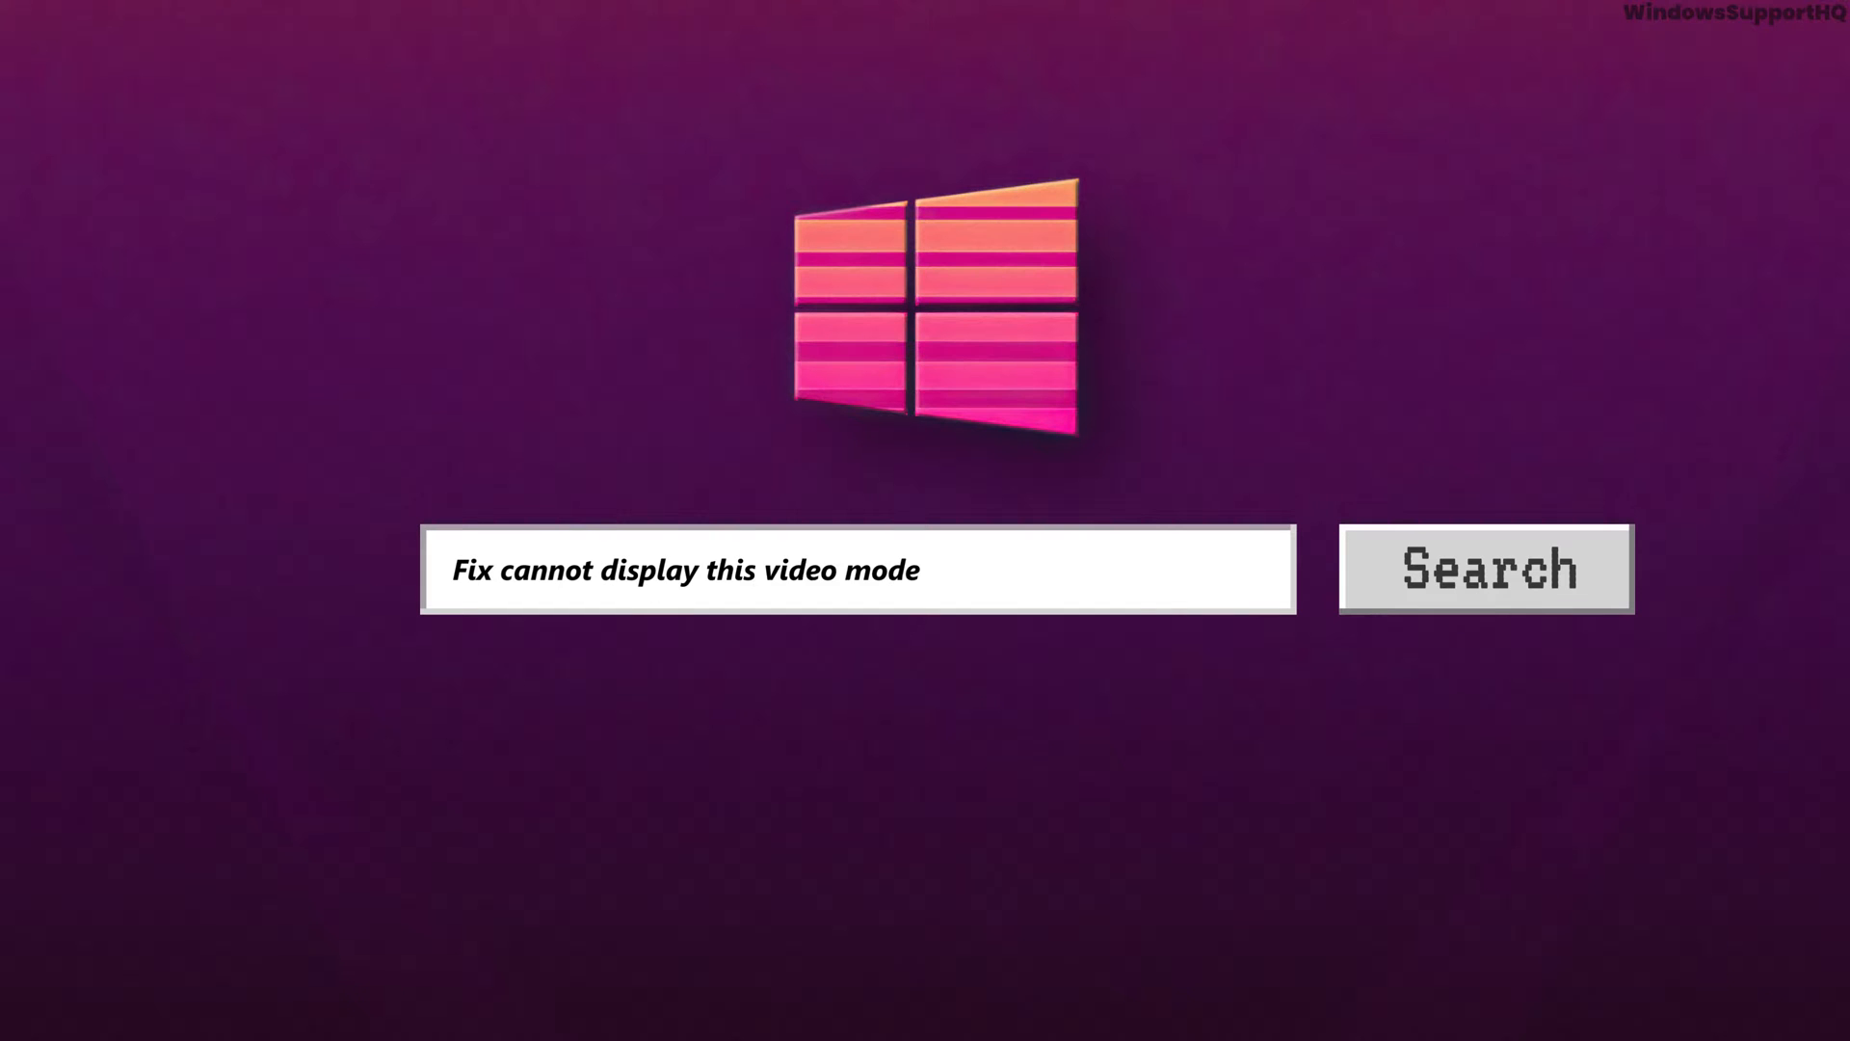
Search 'optimum resolution error', then bring up the This PC context menu to choose Manage
type("optimum resolution error")
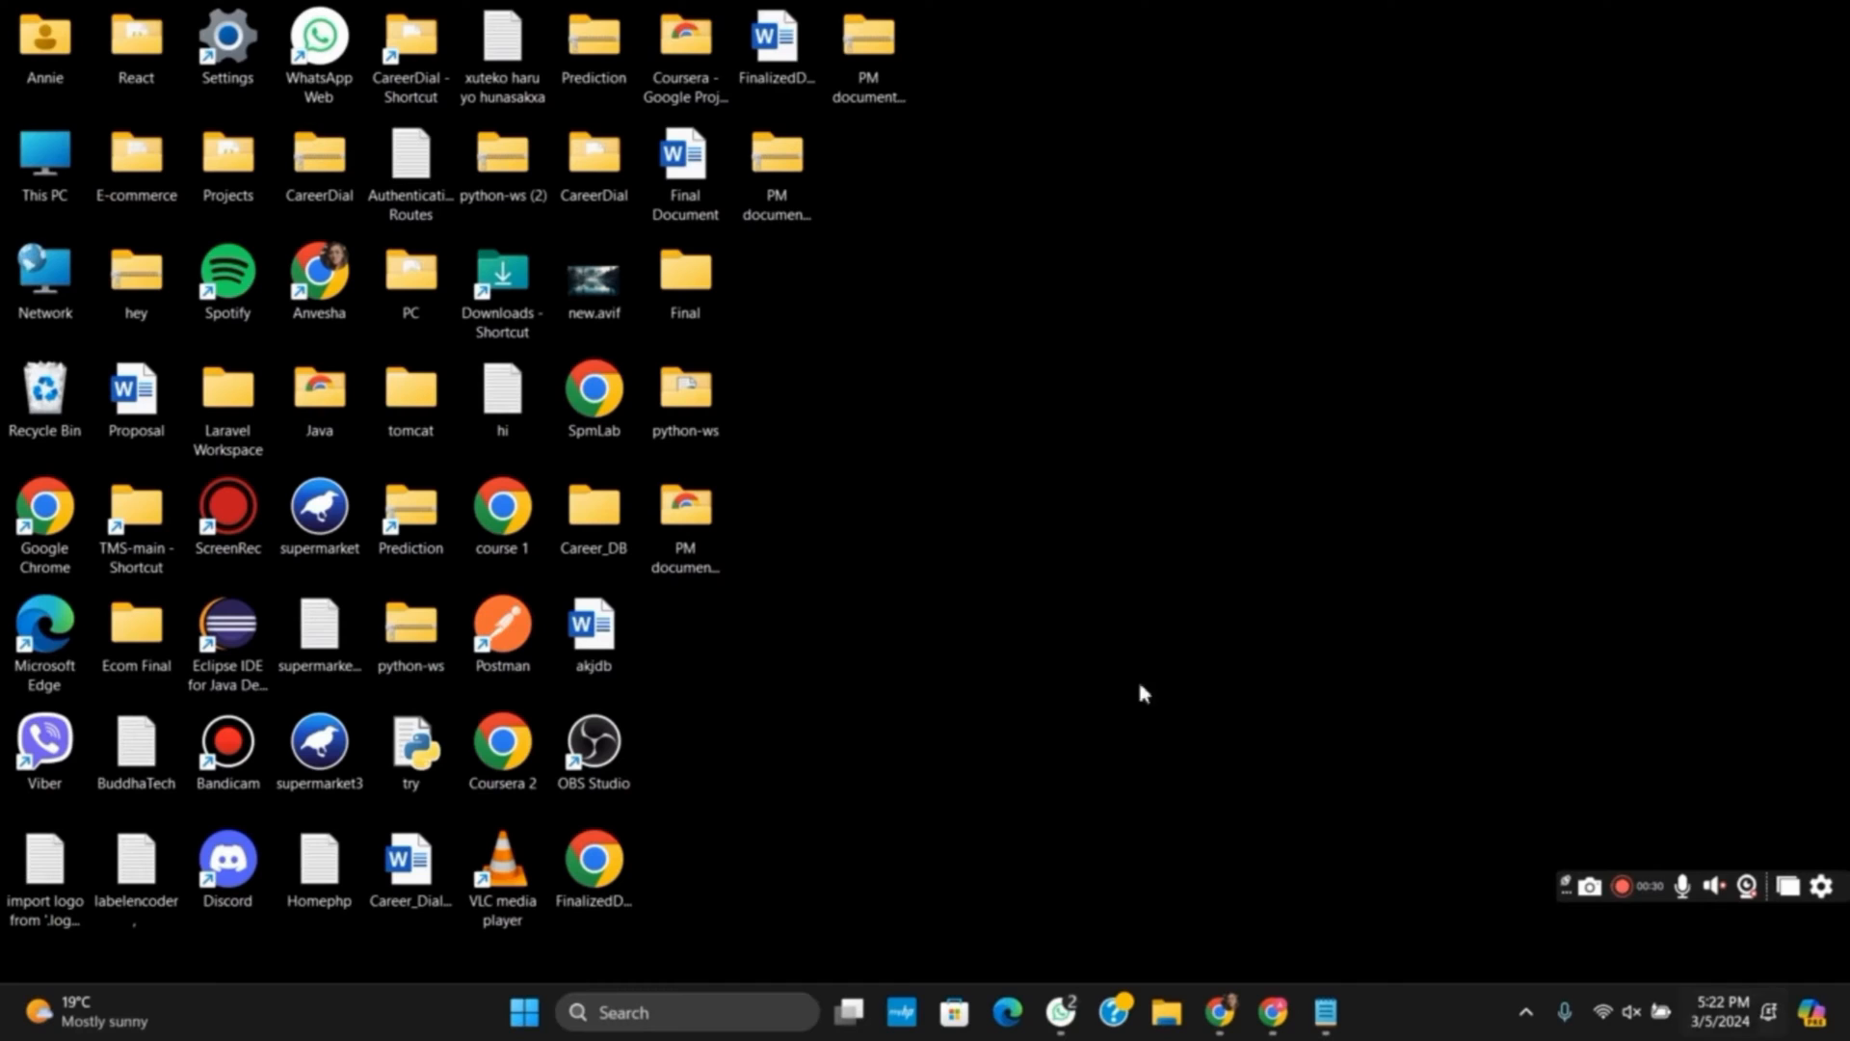
right_click(44, 159)
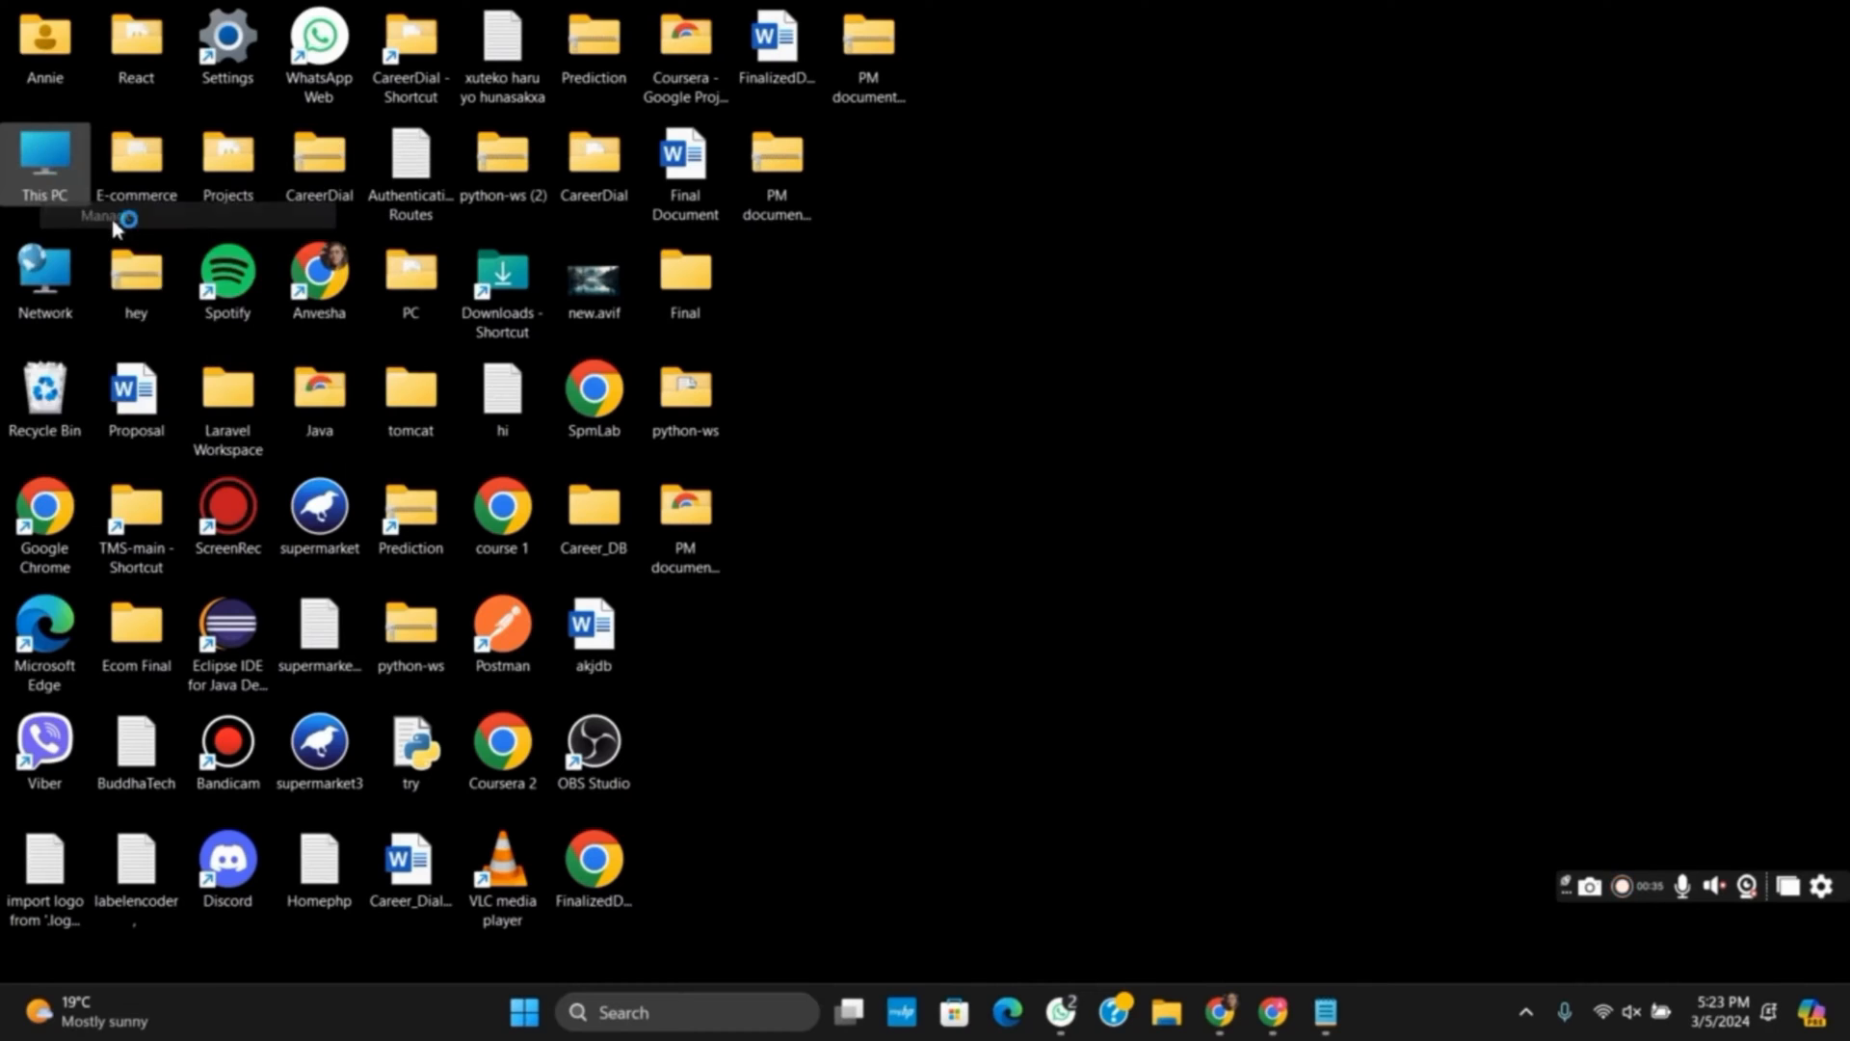
mouse_move(1021, 543)
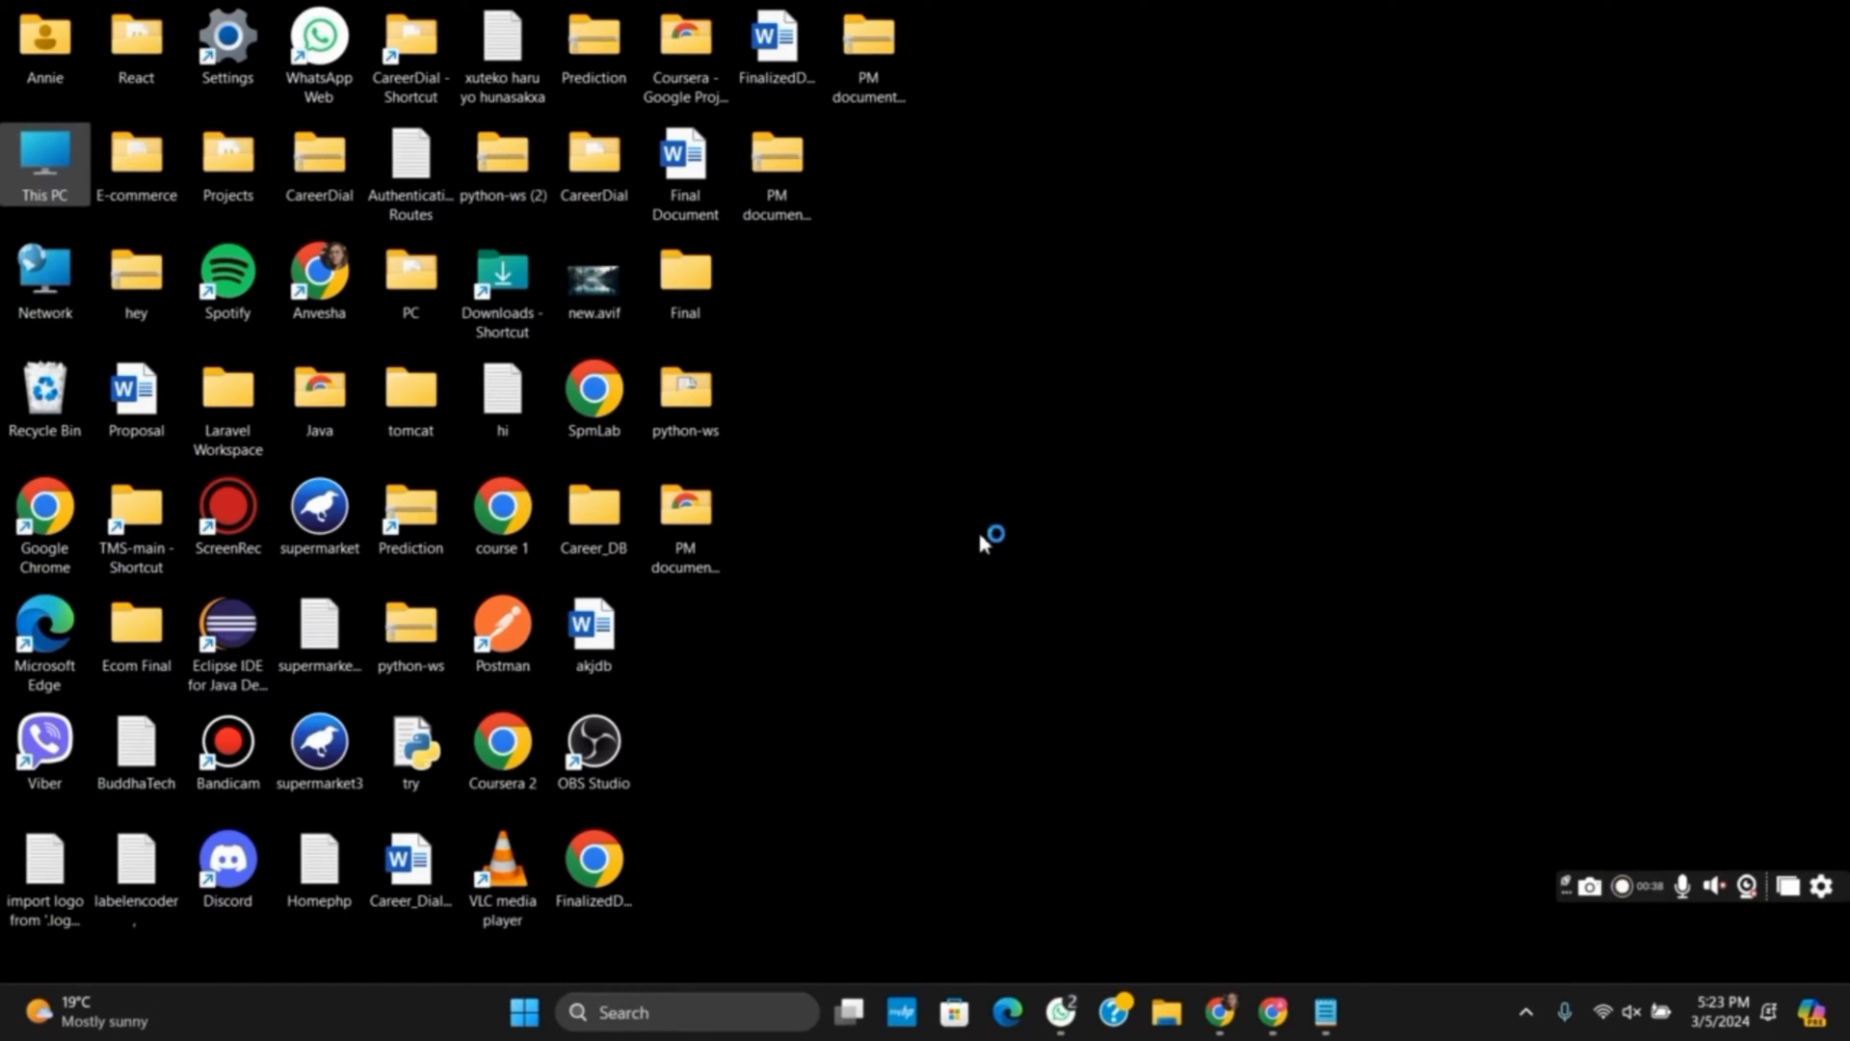
mouse_move(838, 714)
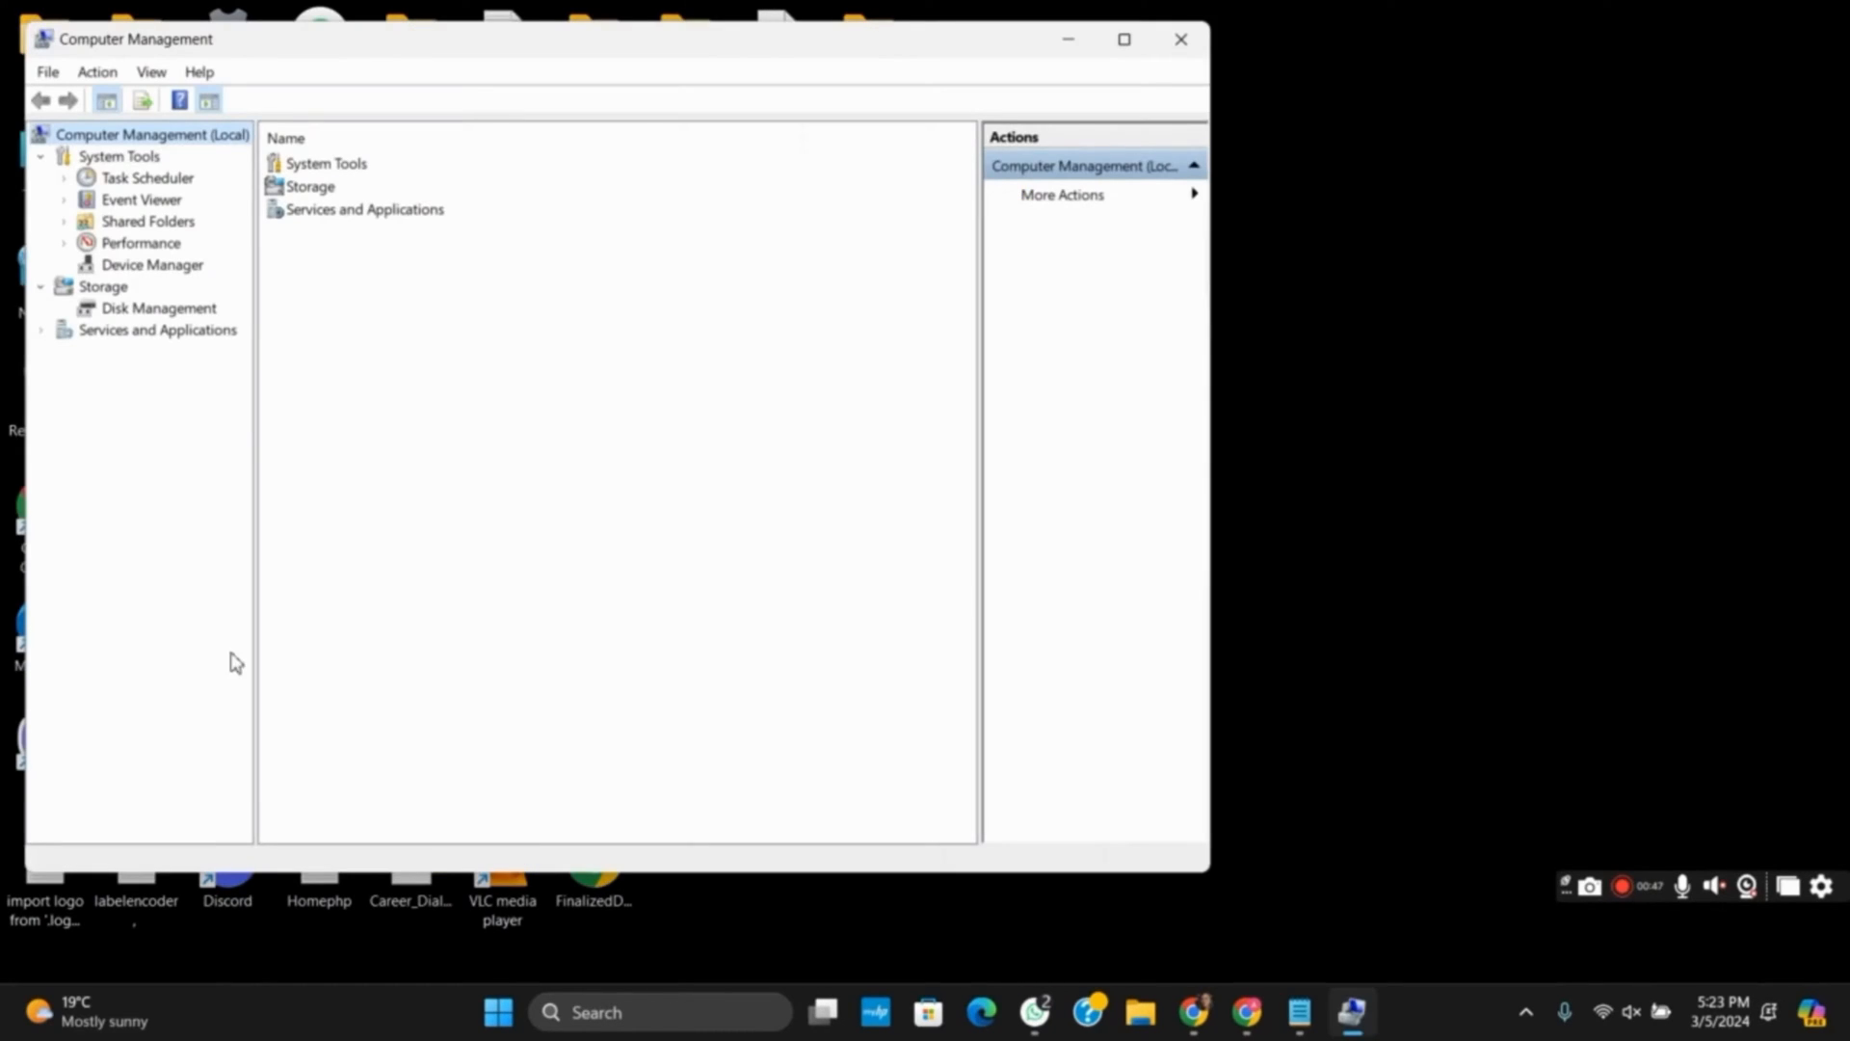
In Device Manager, run Update driver on the AMD Radeon(TM) Graphics display adapter
left_click(152, 265)
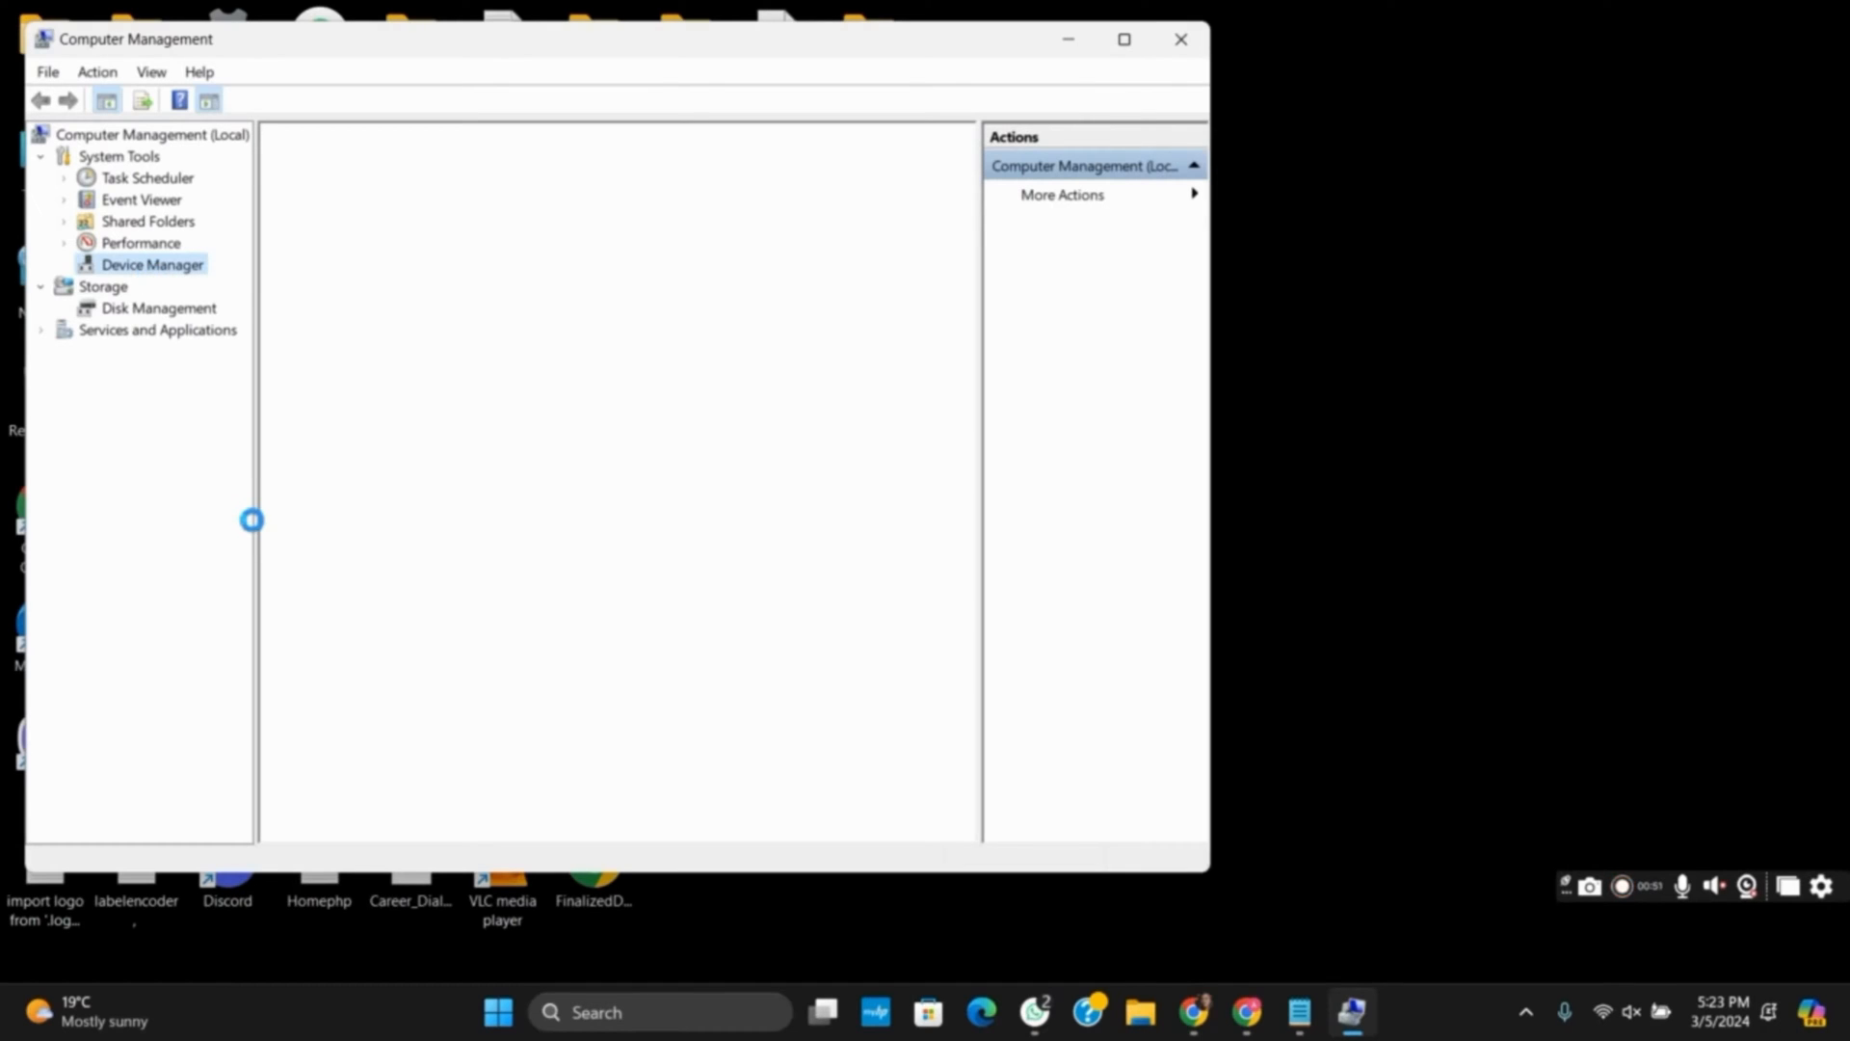
left_click(152, 264)
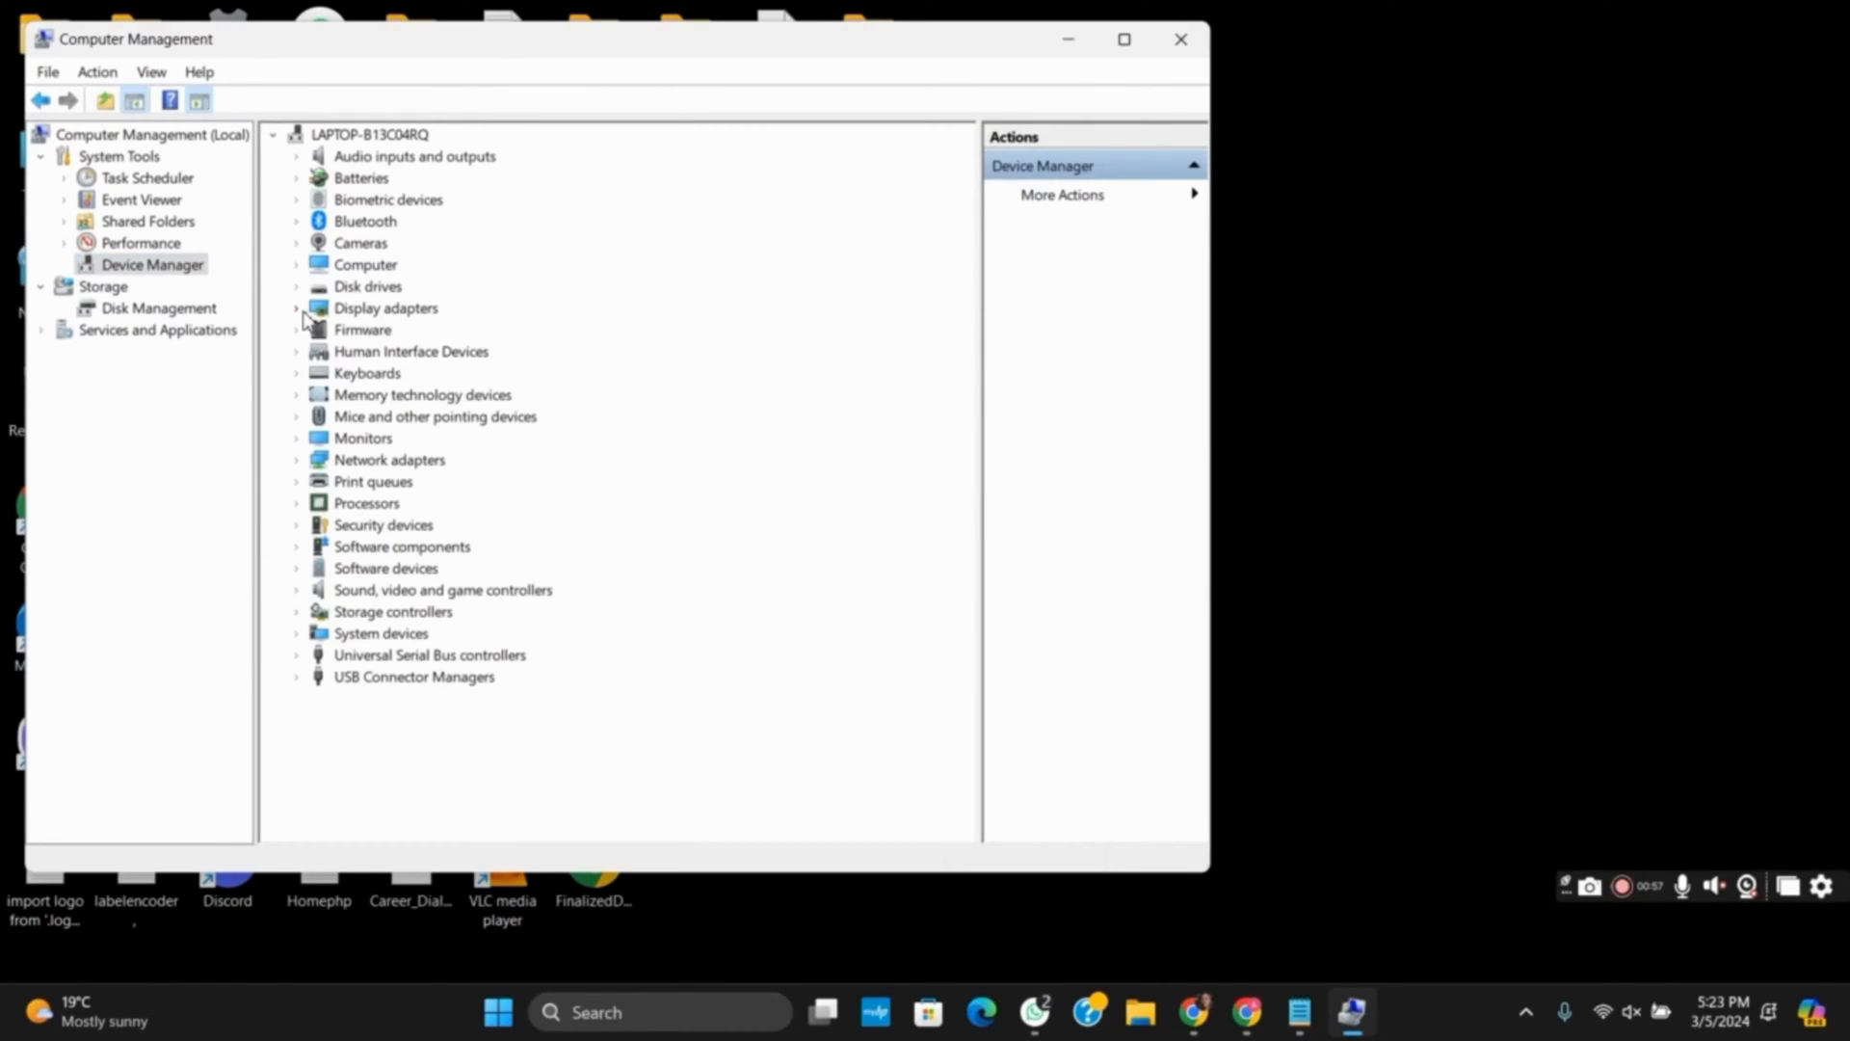
right_click(425, 330)
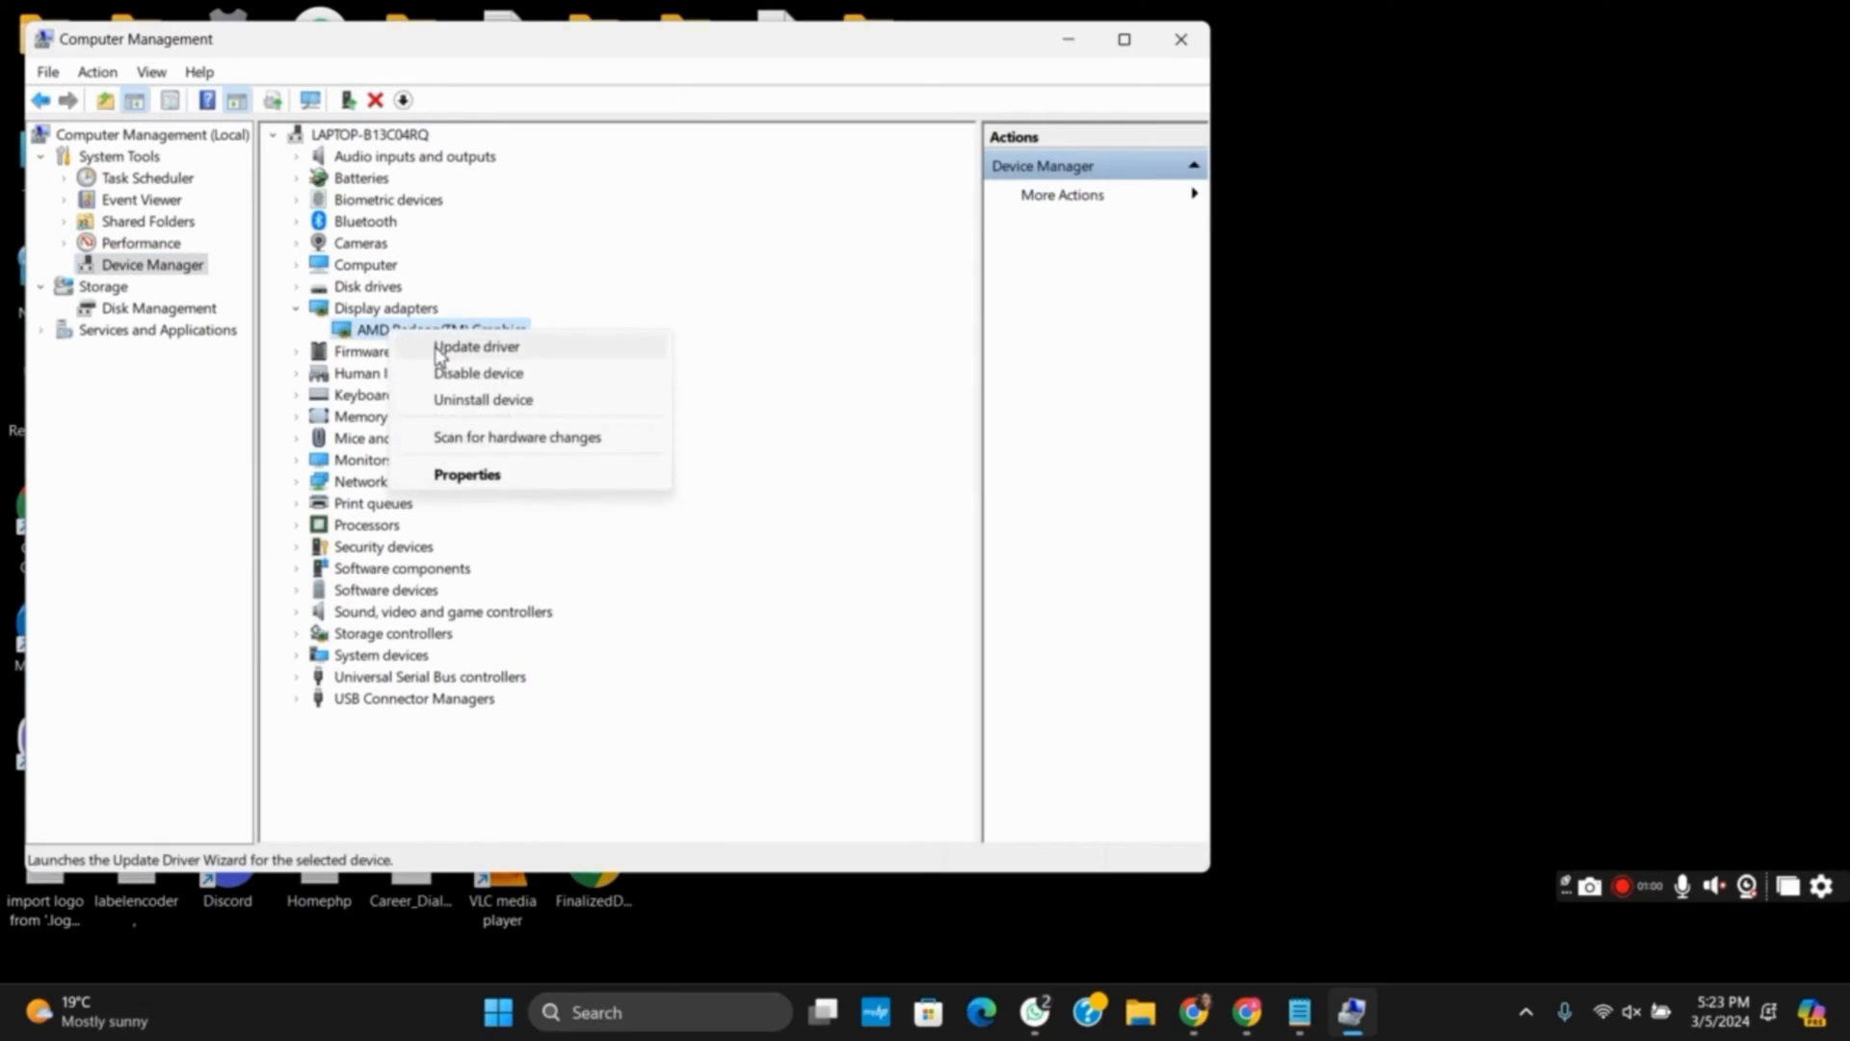
left_click(475, 346)
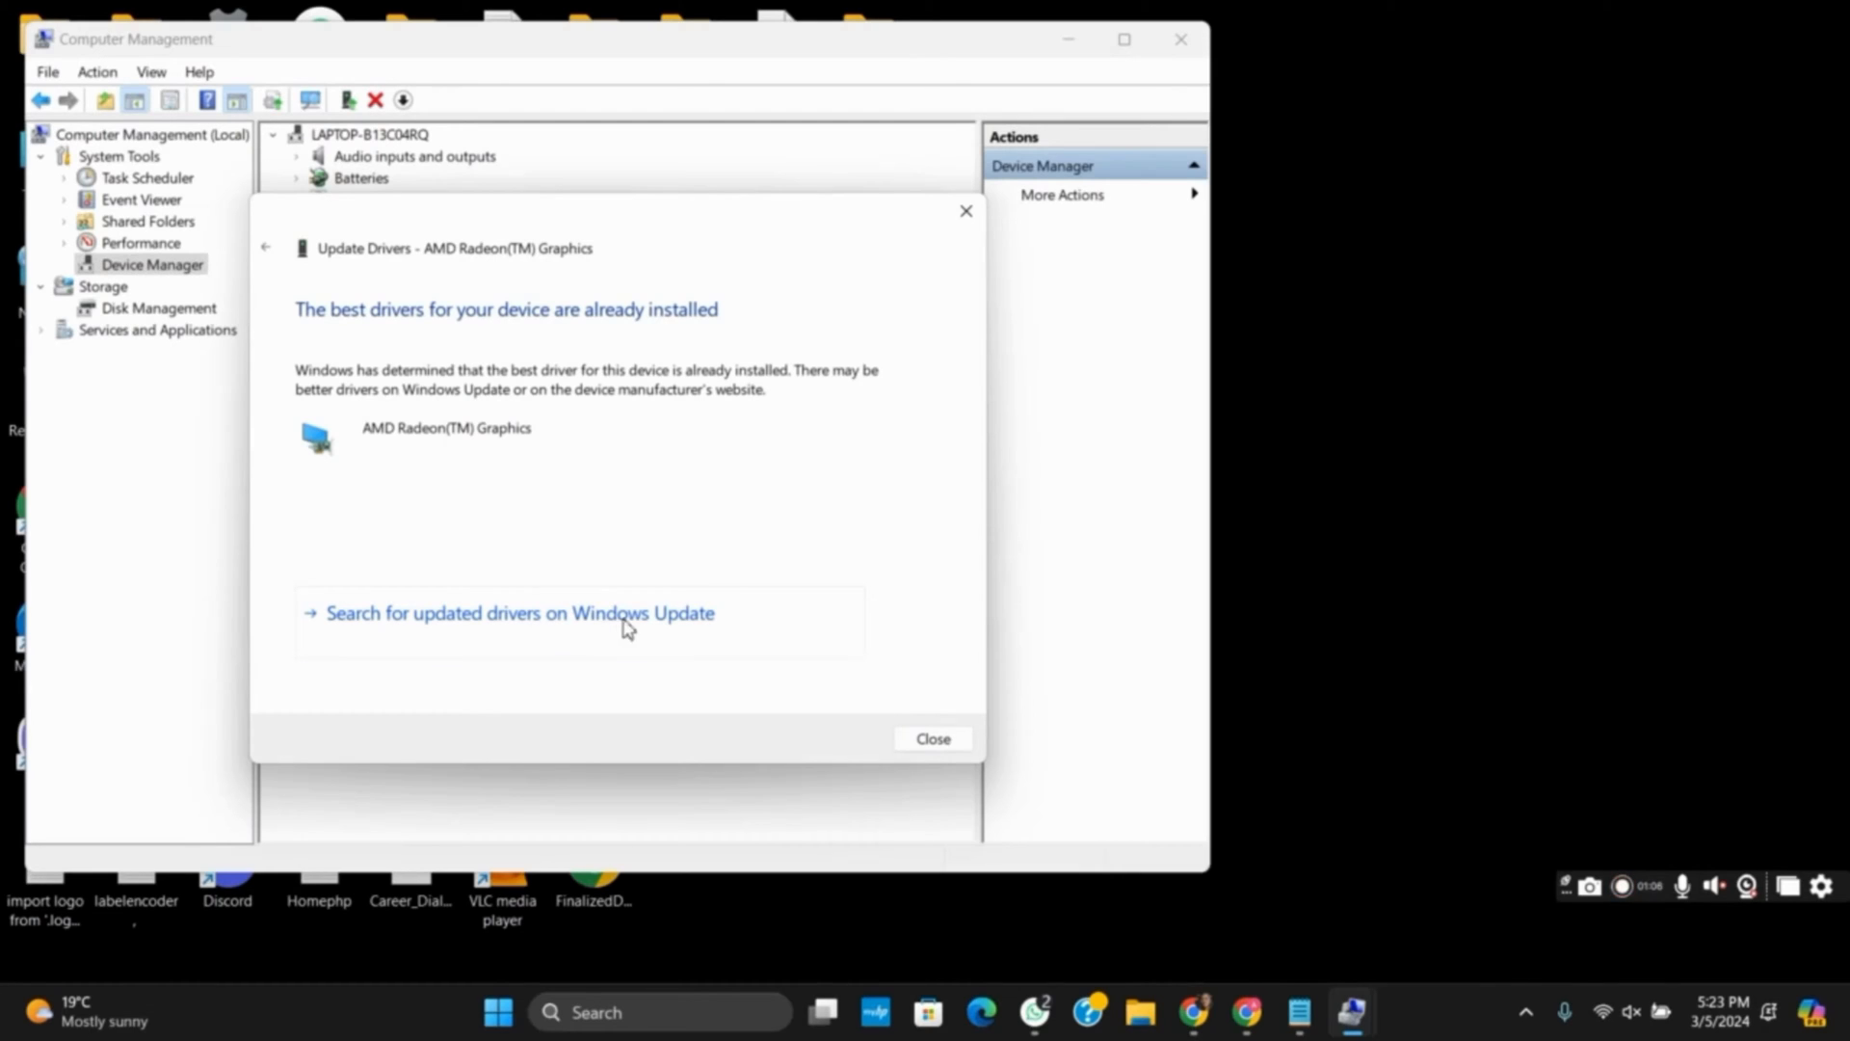
Close the 'best drivers already installed' result and search 'd' for Display settings
left_click(931, 737)
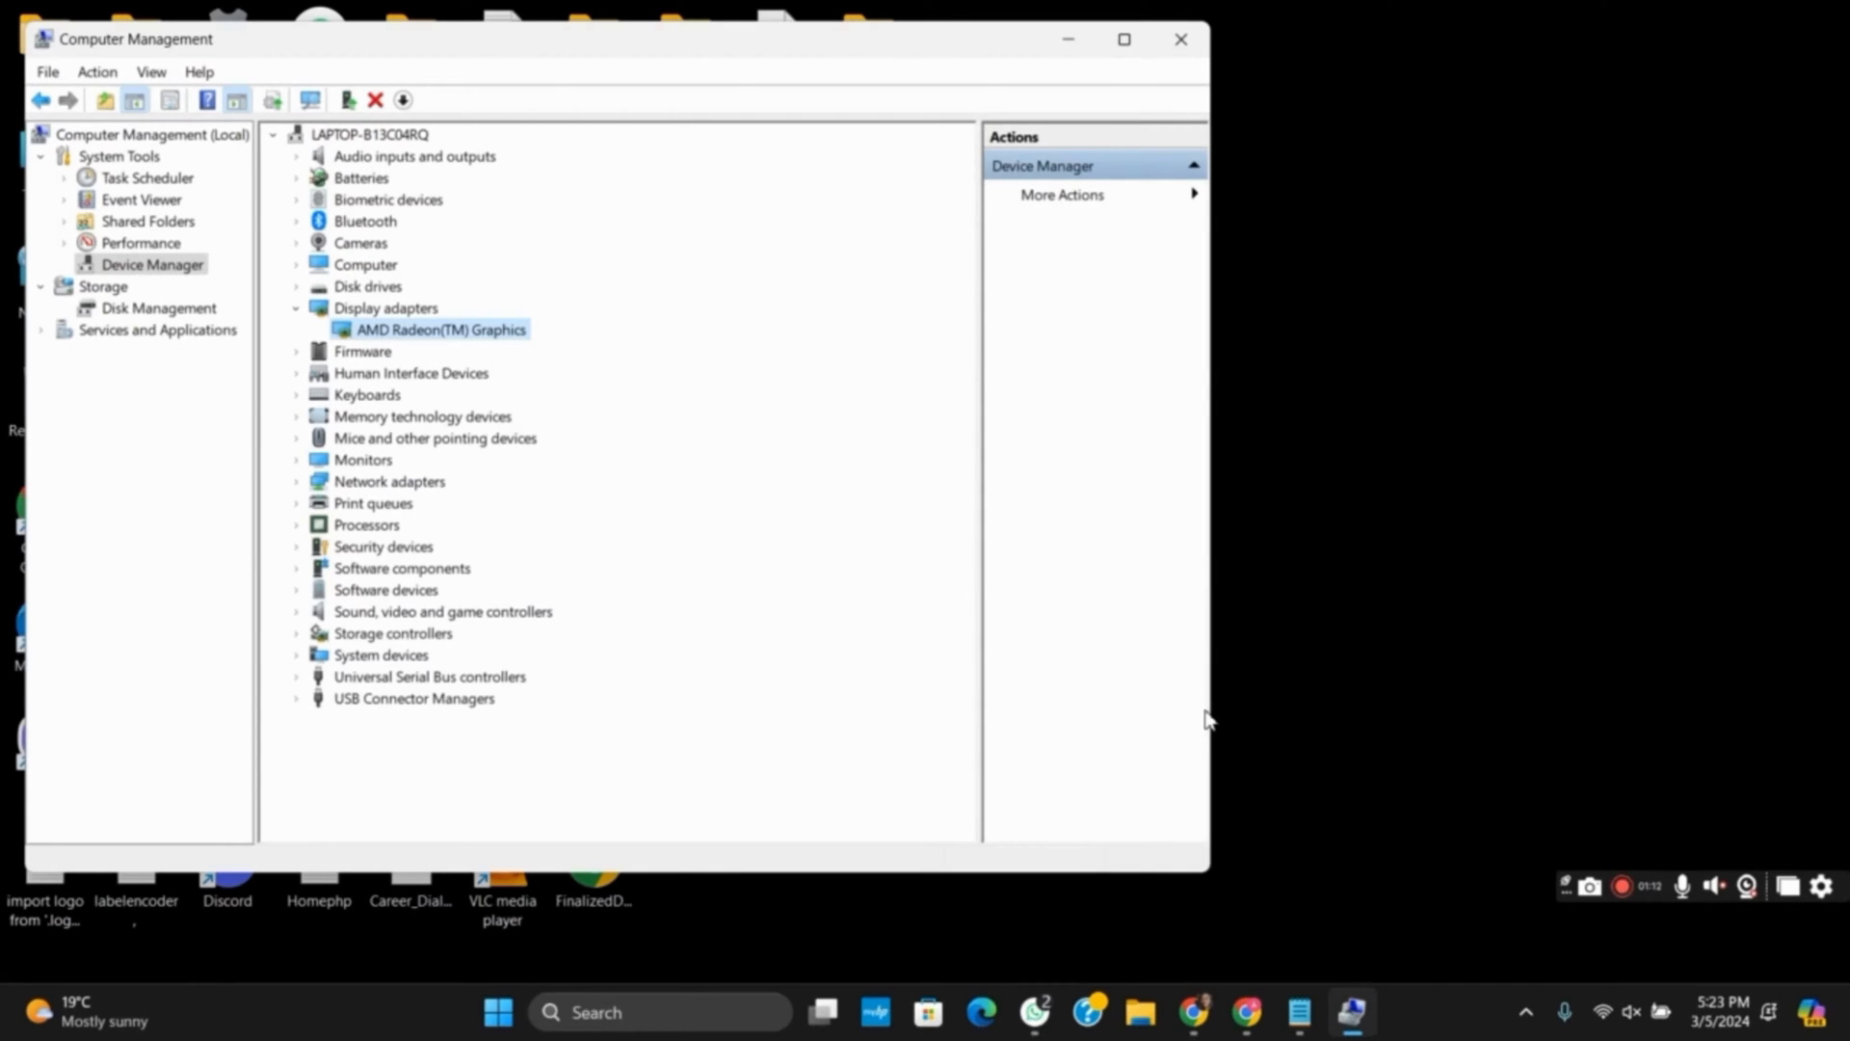
mouse_move(1251, 20)
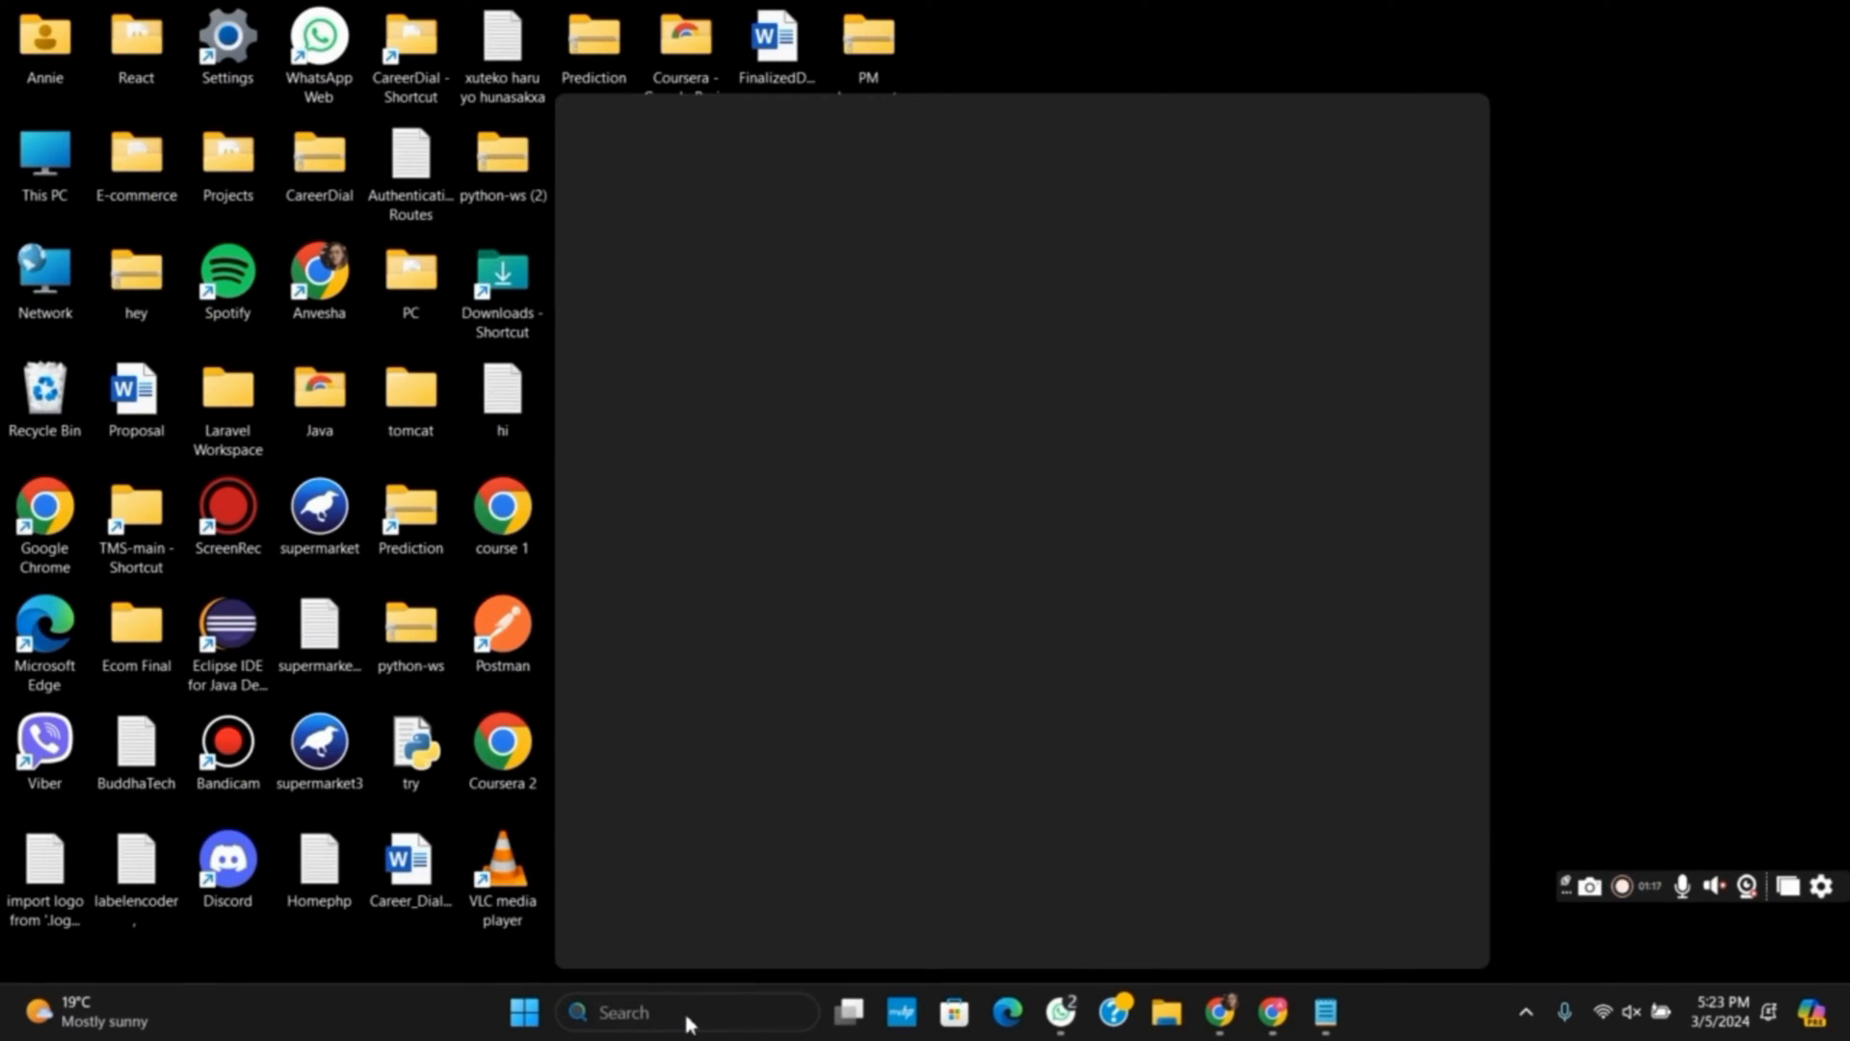
type("d")
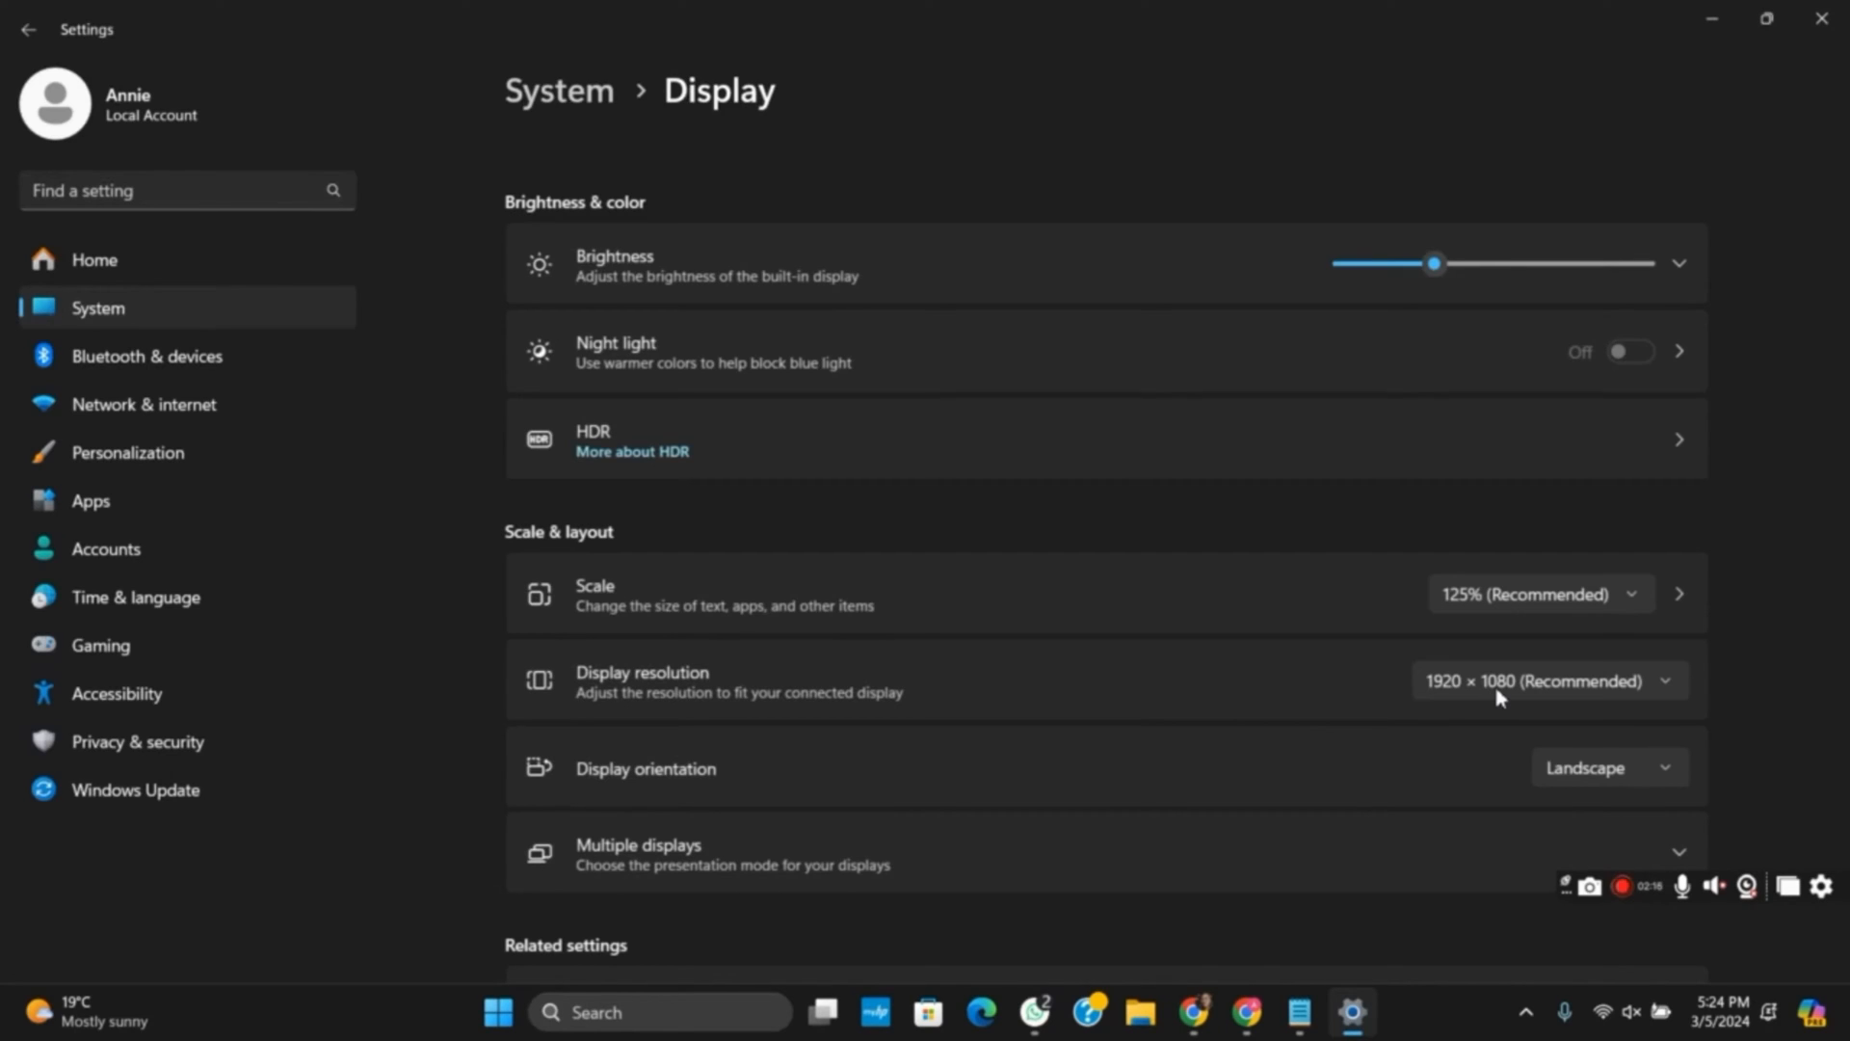
mouse_move(773, 445)
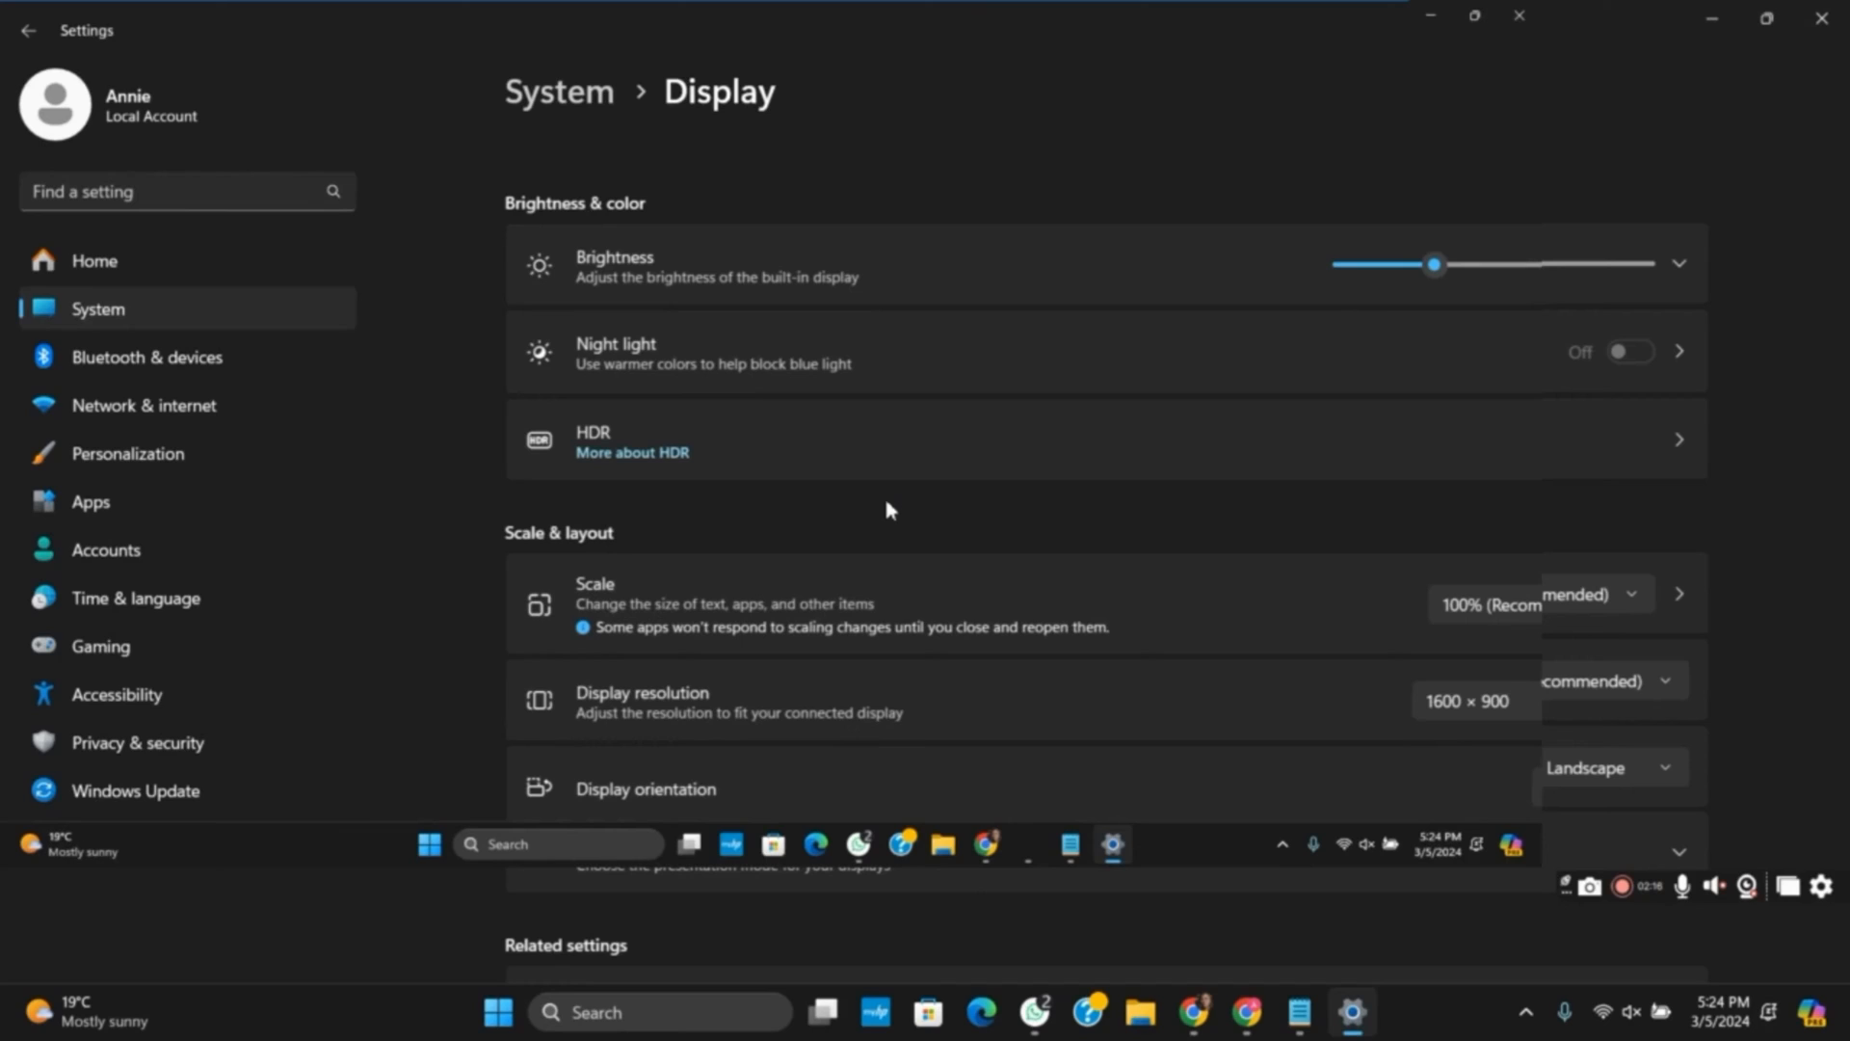
mouse_move(1051, 557)
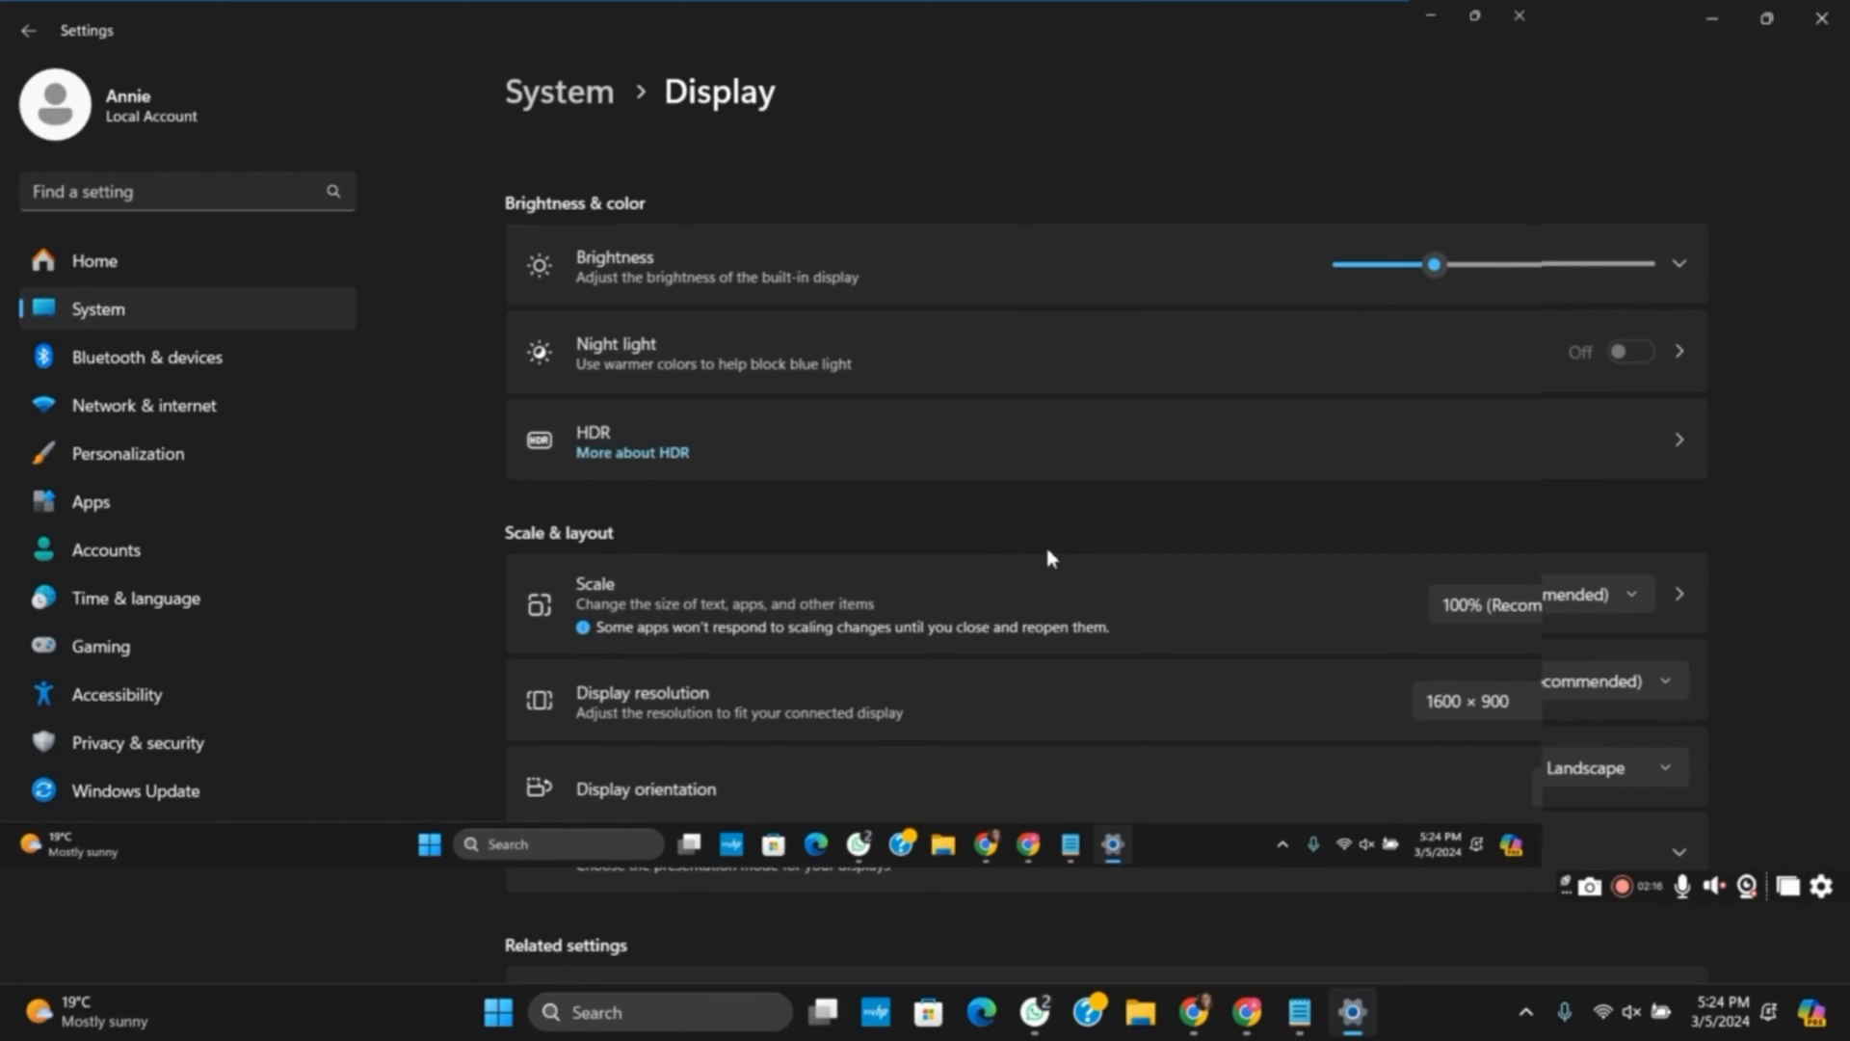
mouse_move(1223, 509)
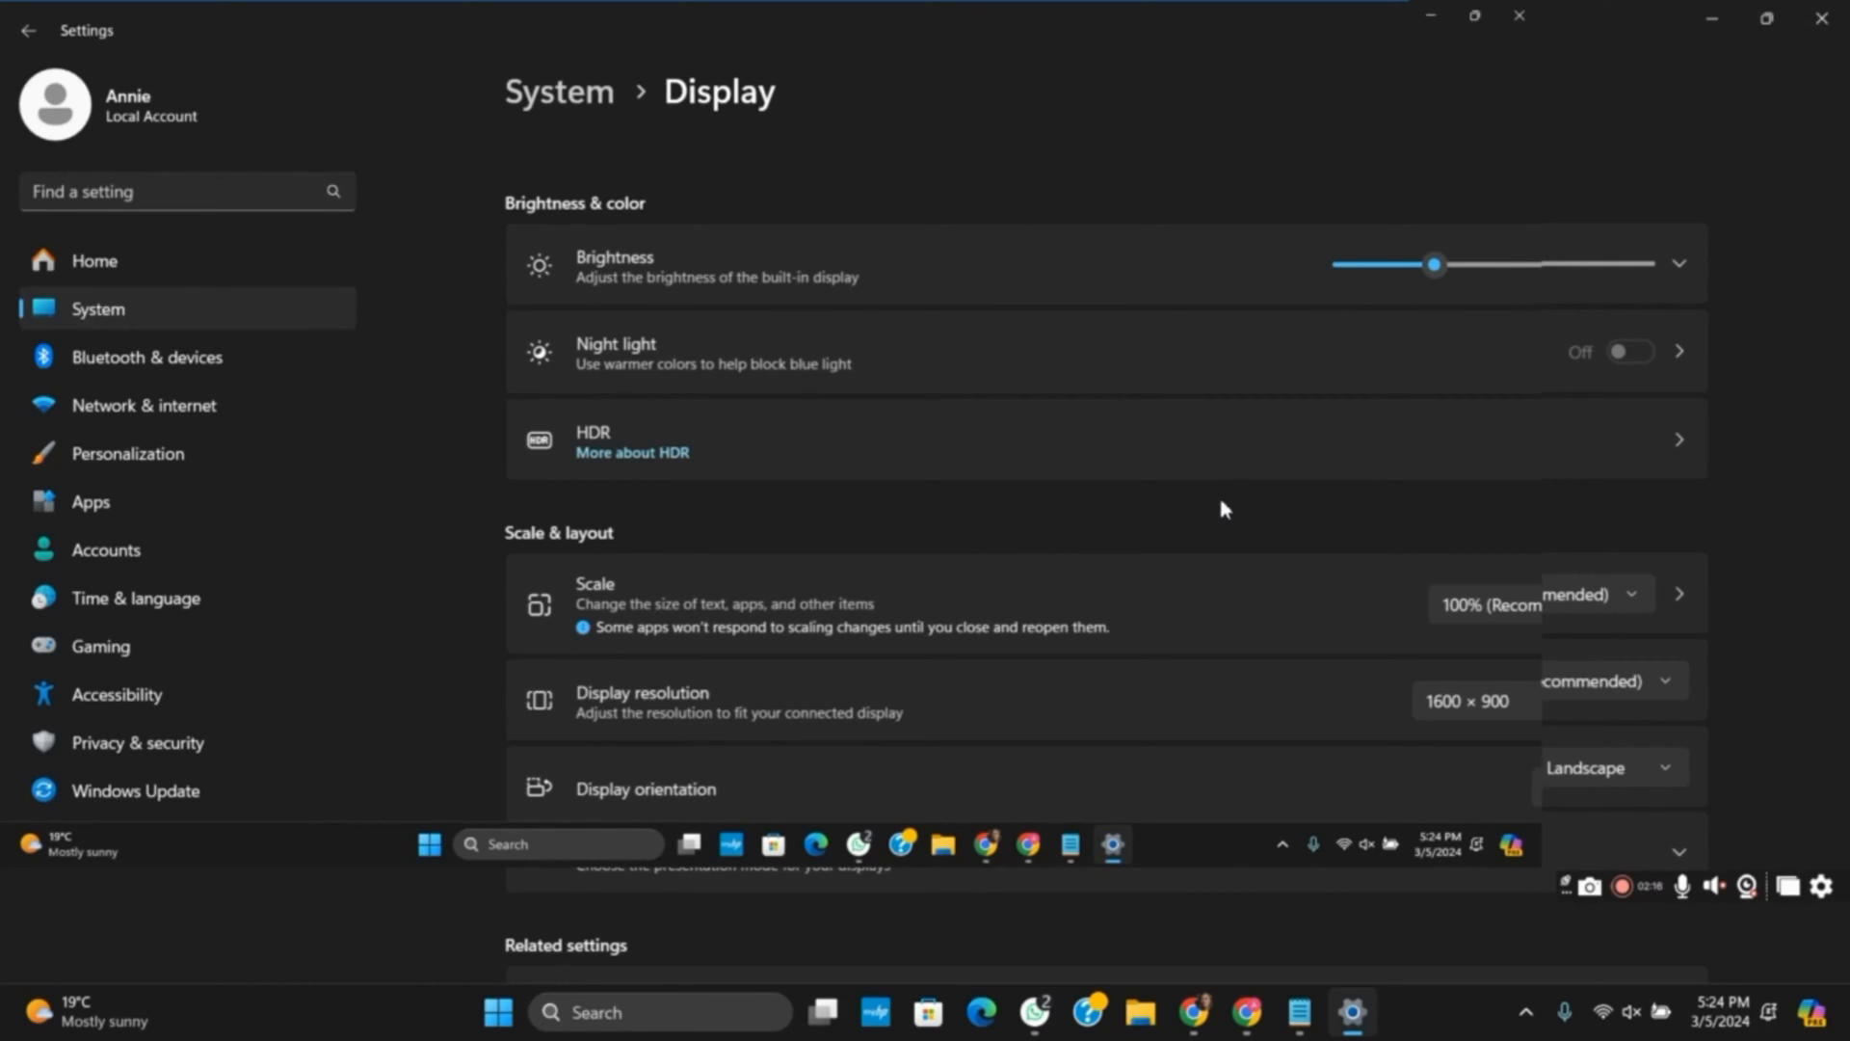
mouse_move(1206, 704)
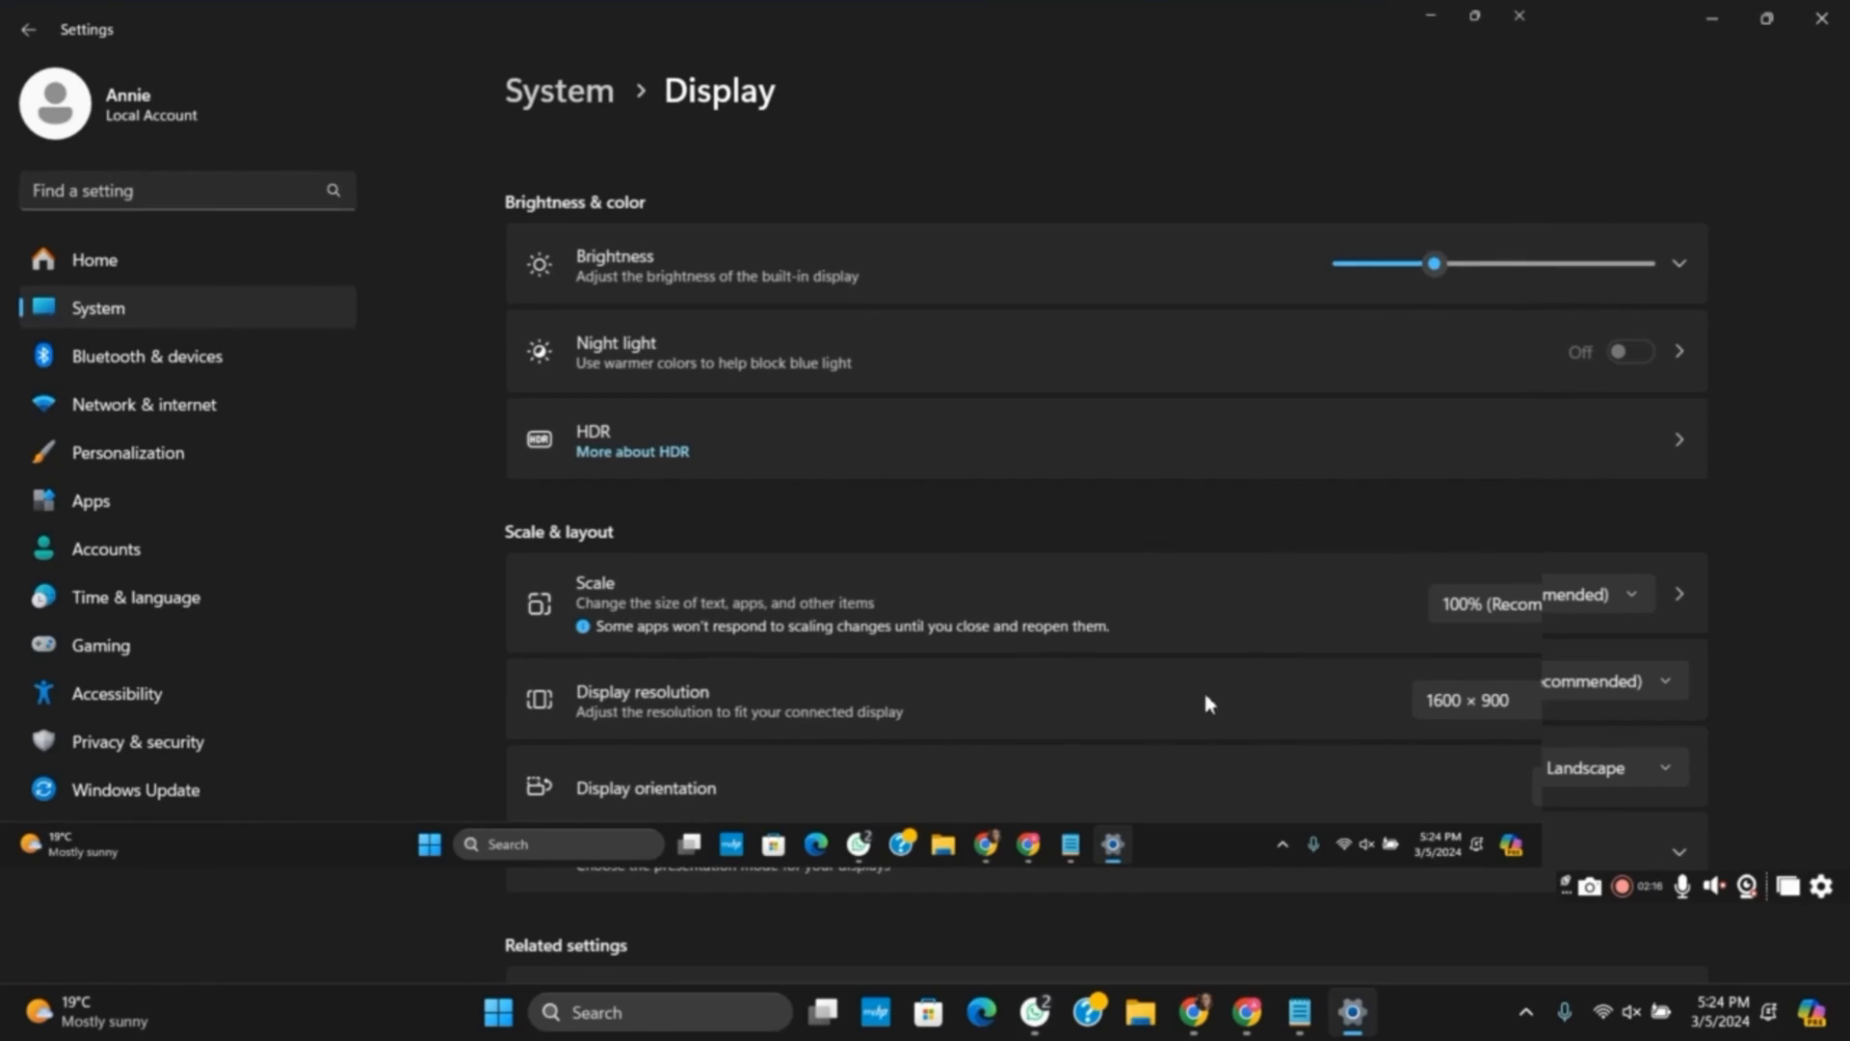